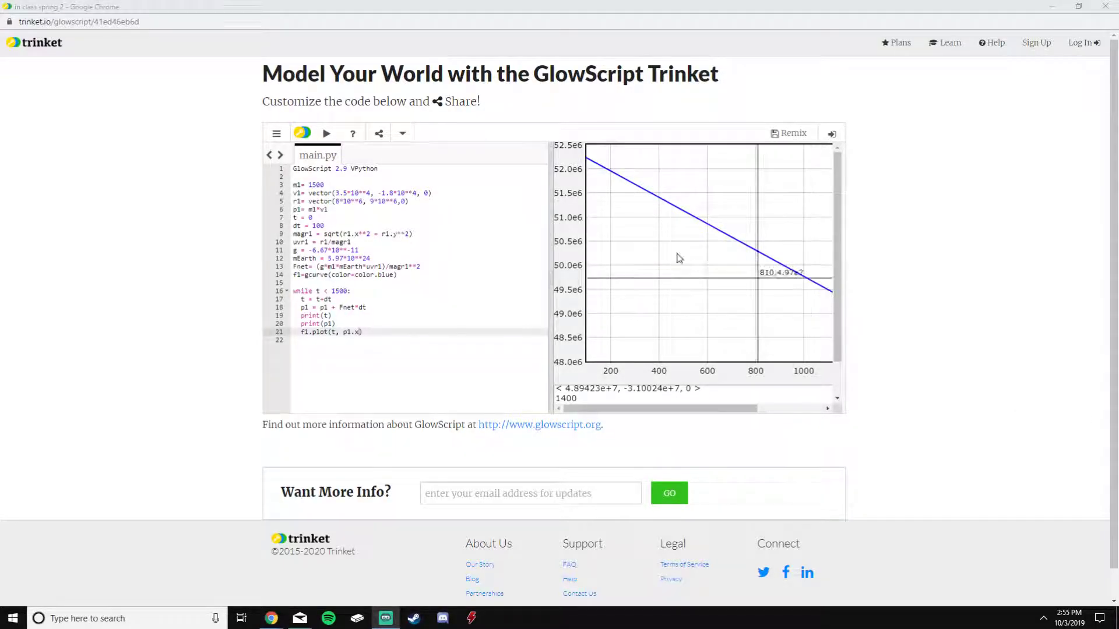
mouse_move(395, 183)
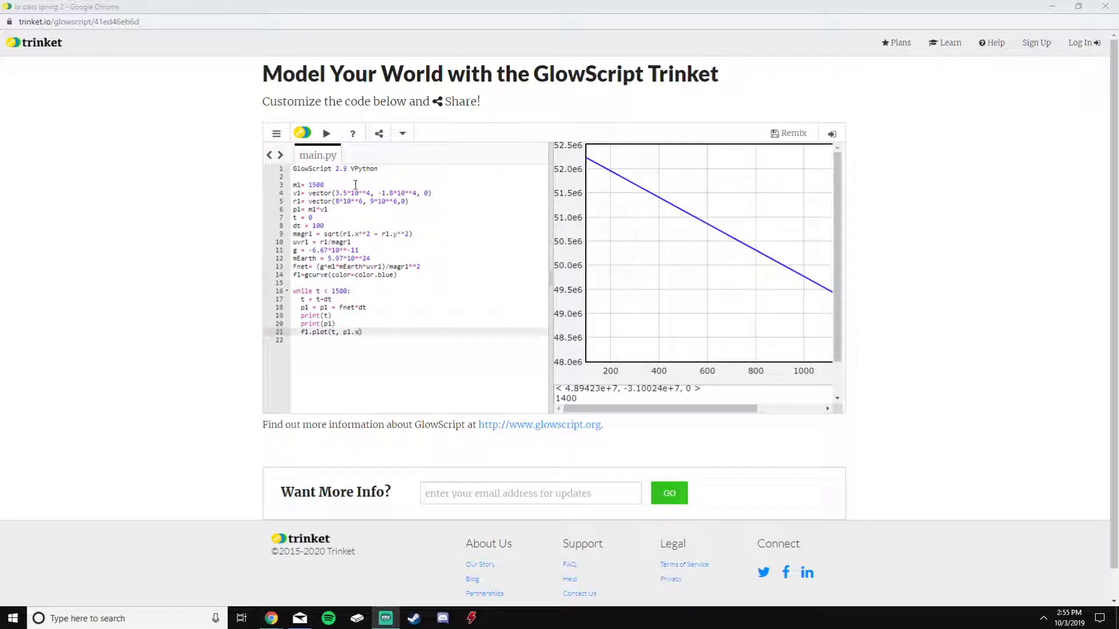
mouse_move(384, 179)
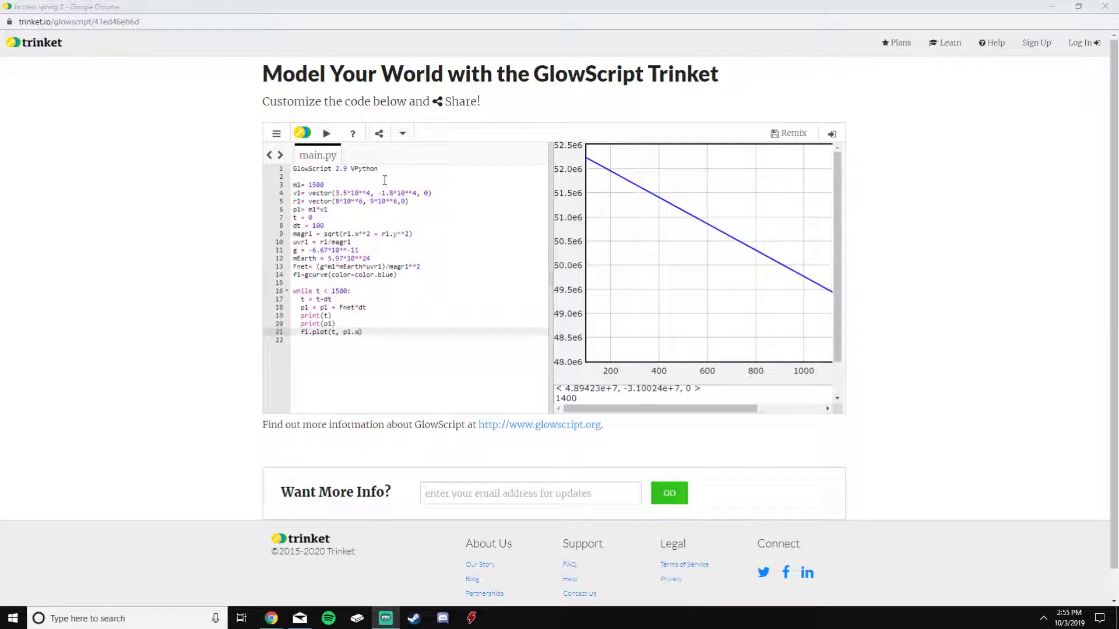
mouse_move(639, 290)
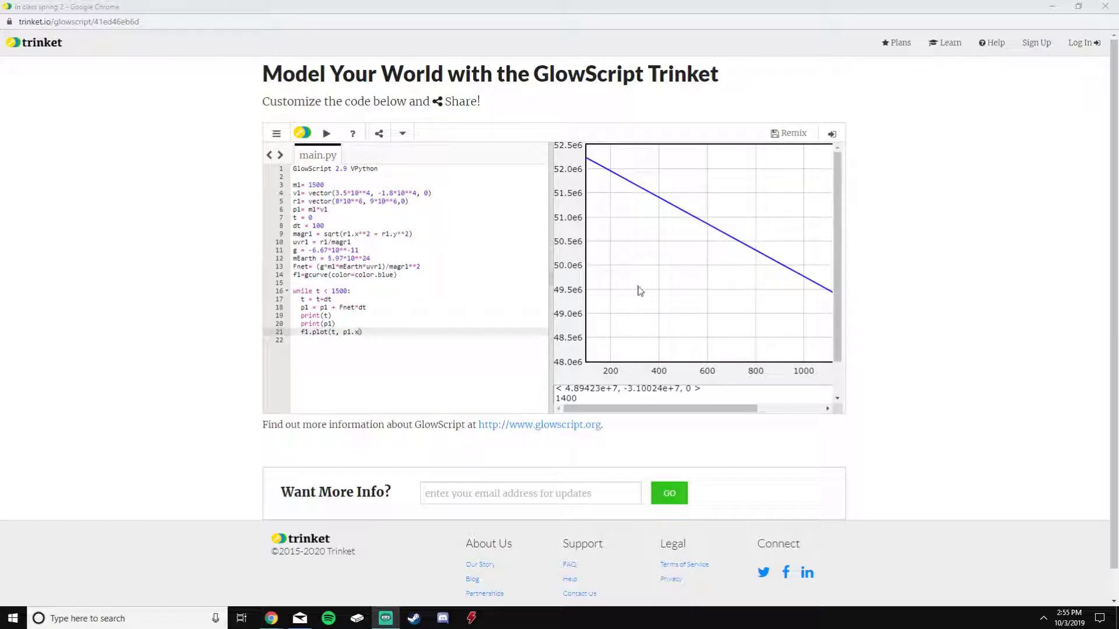
mouse_move(460, 205)
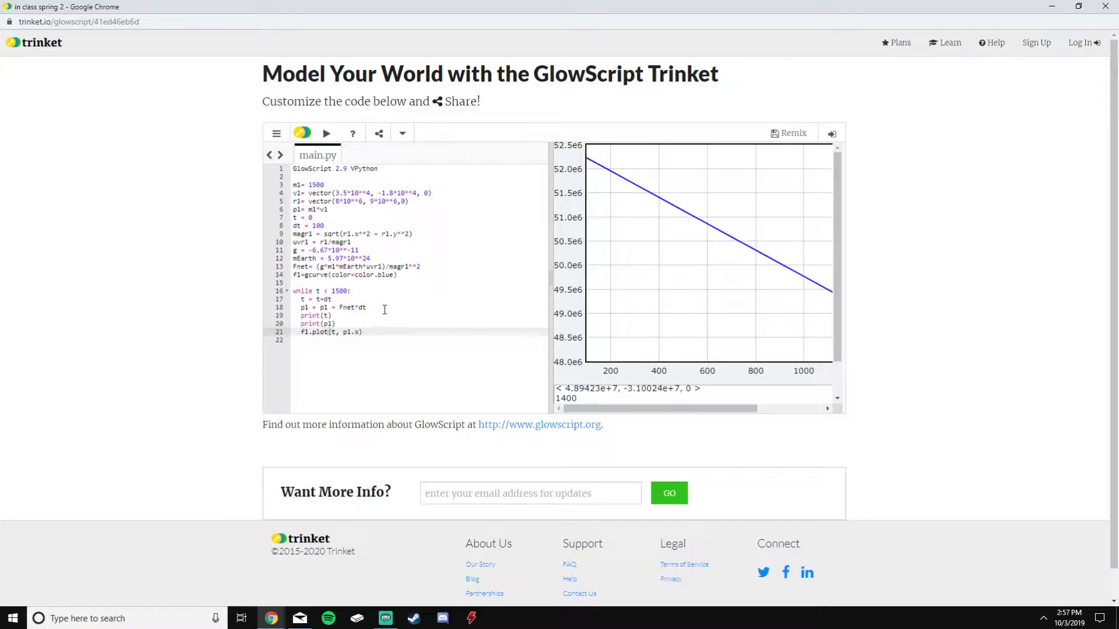
Locate the f1.plot line and select its p1.x component to change it to p1.y
scroll(down, 3)
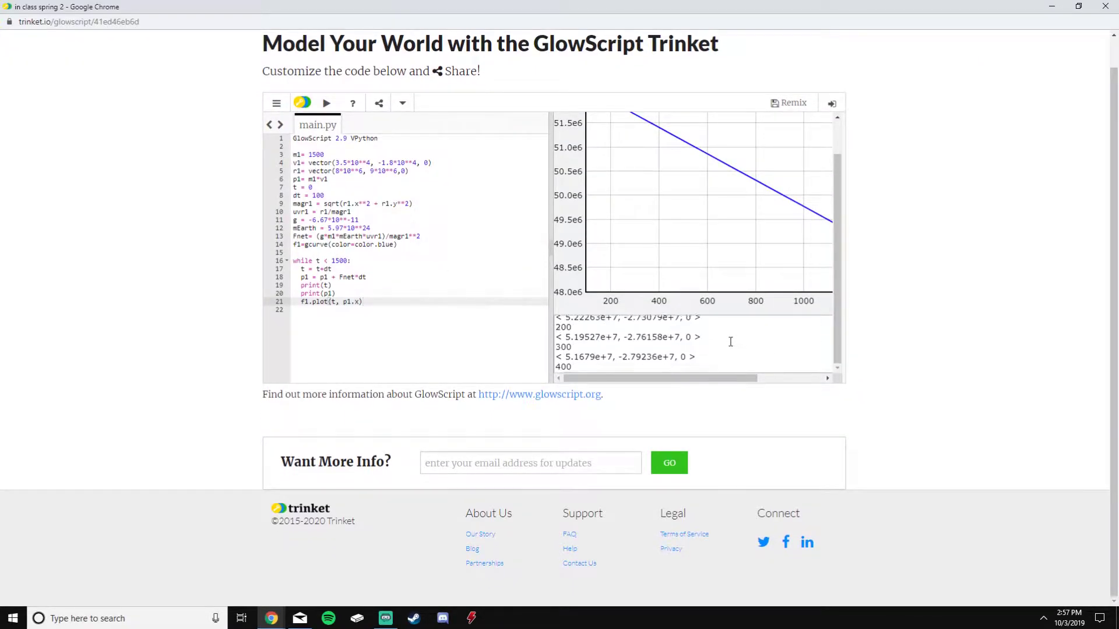
scroll(down, 3)
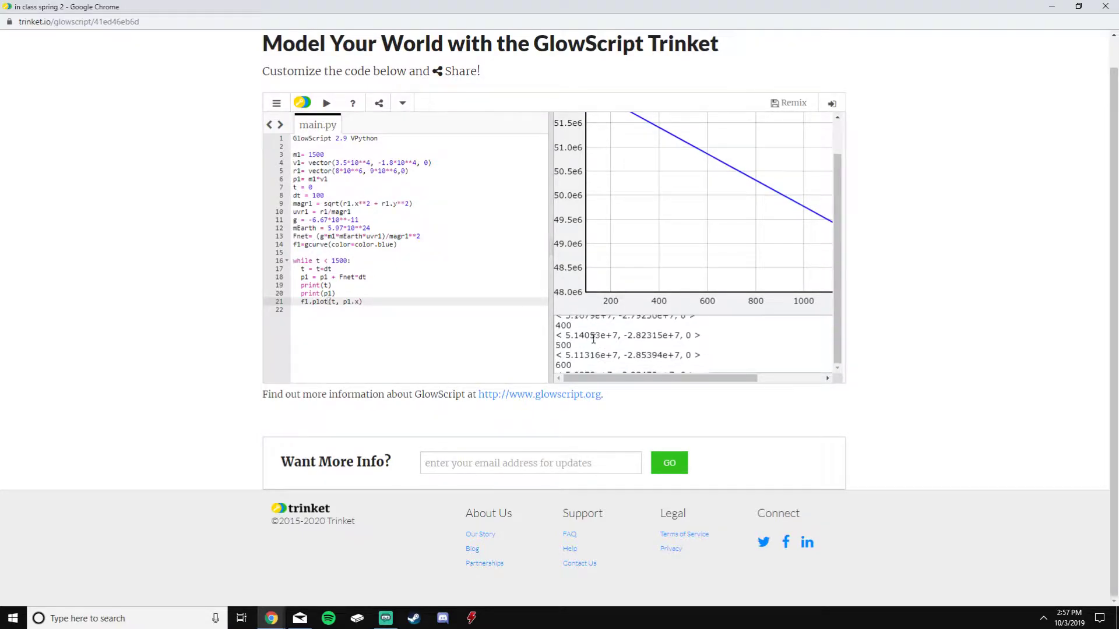
scroll(down, 3)
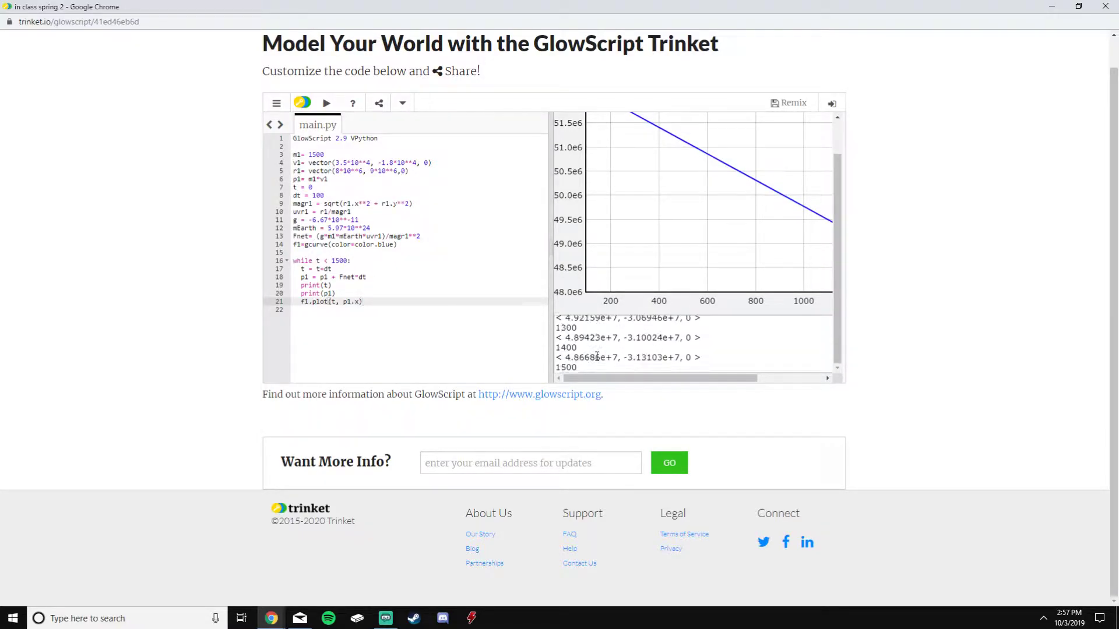
scroll(up, 3)
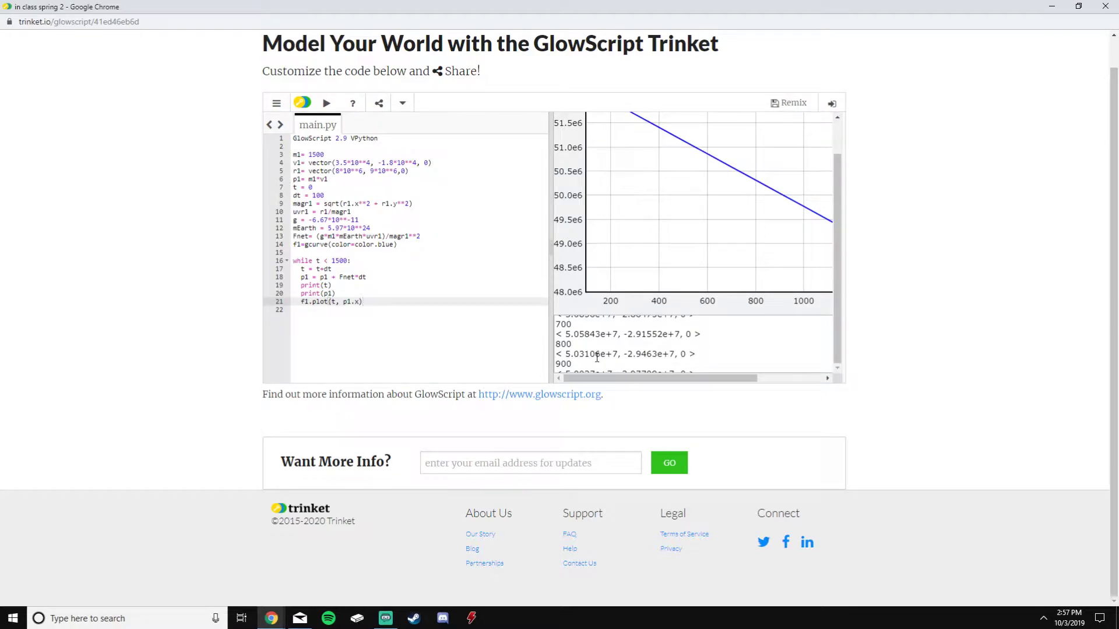
scroll(up, 3)
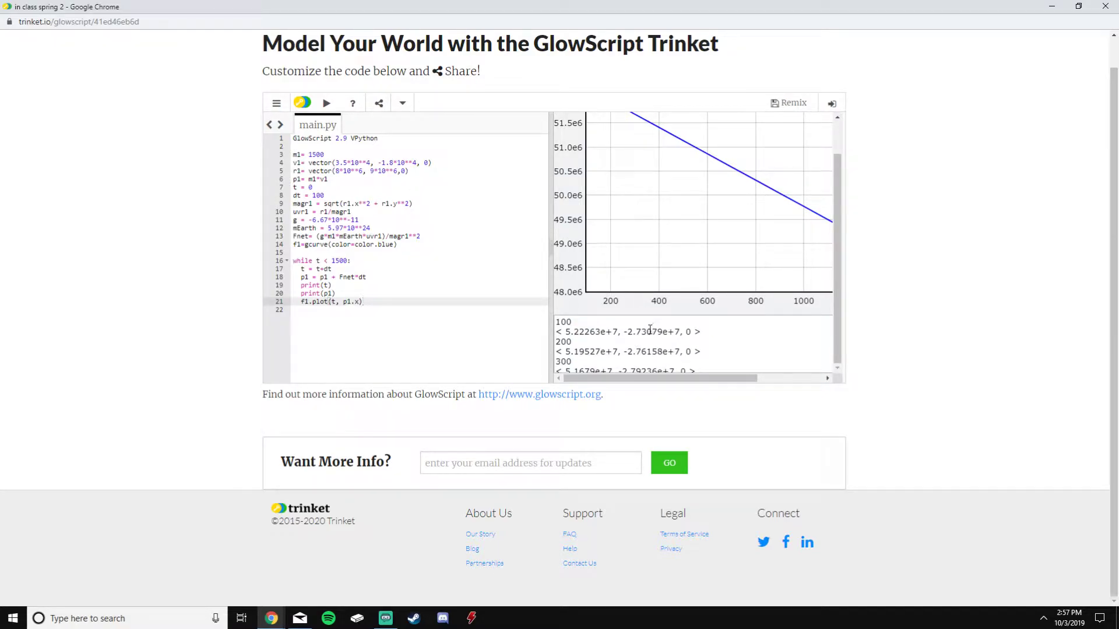
scroll(down, 3)
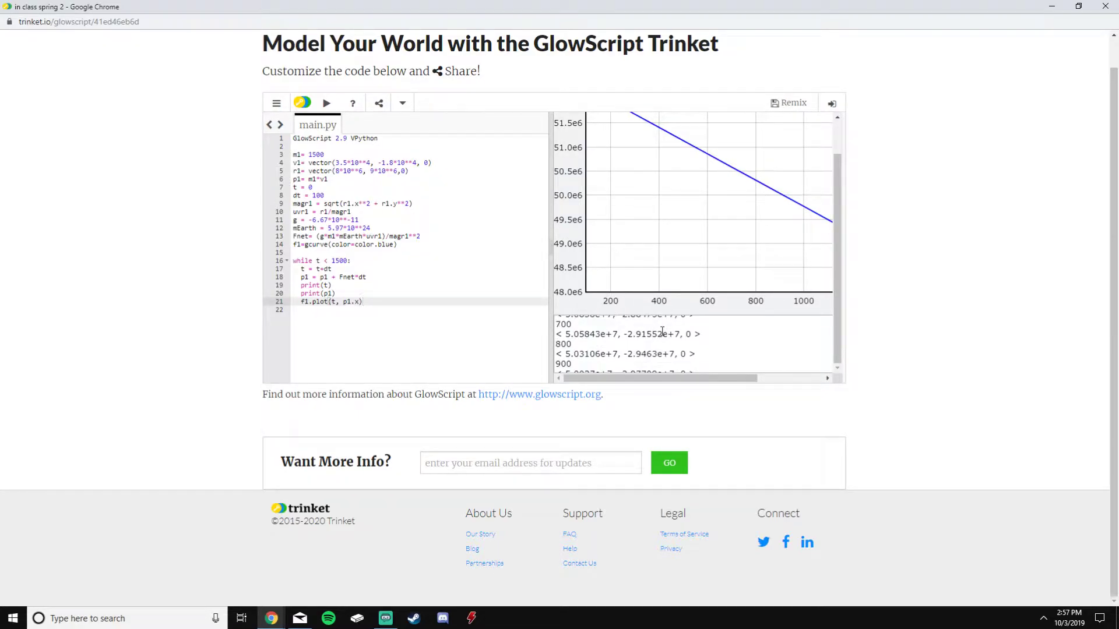
scroll(down, 3)
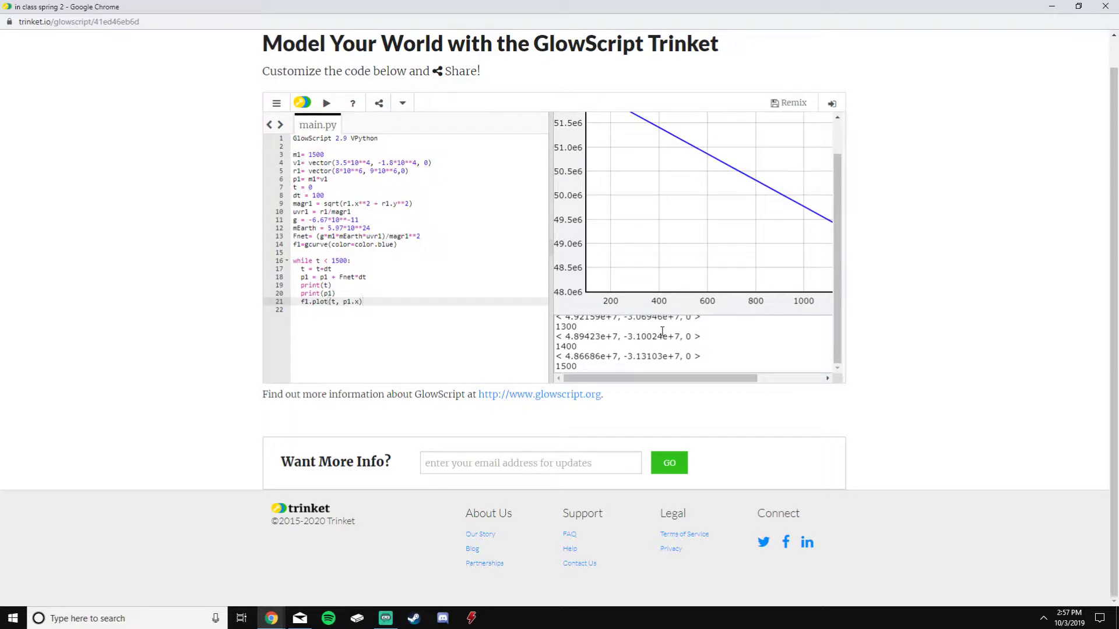
scroll(up, 3)
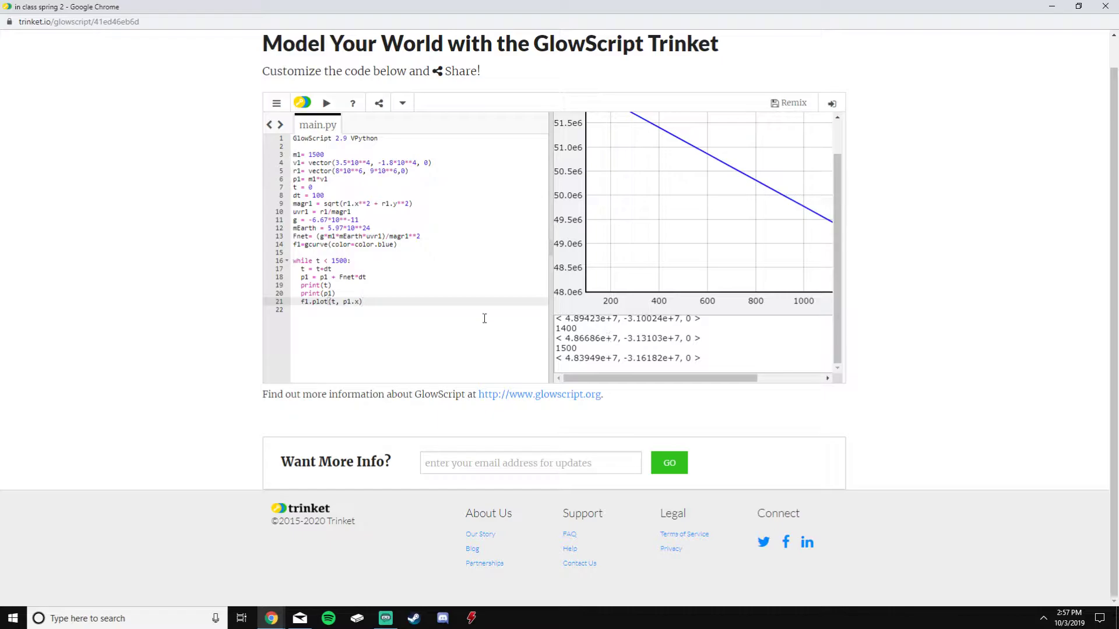
mouse_move(406, 412)
text(y)
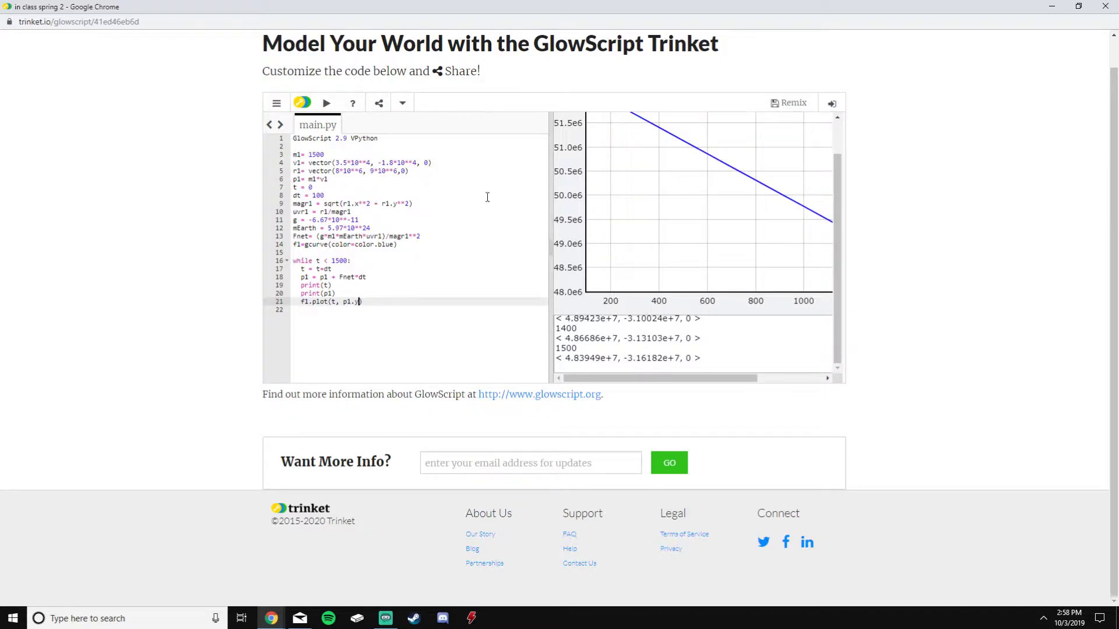
click(325, 102)
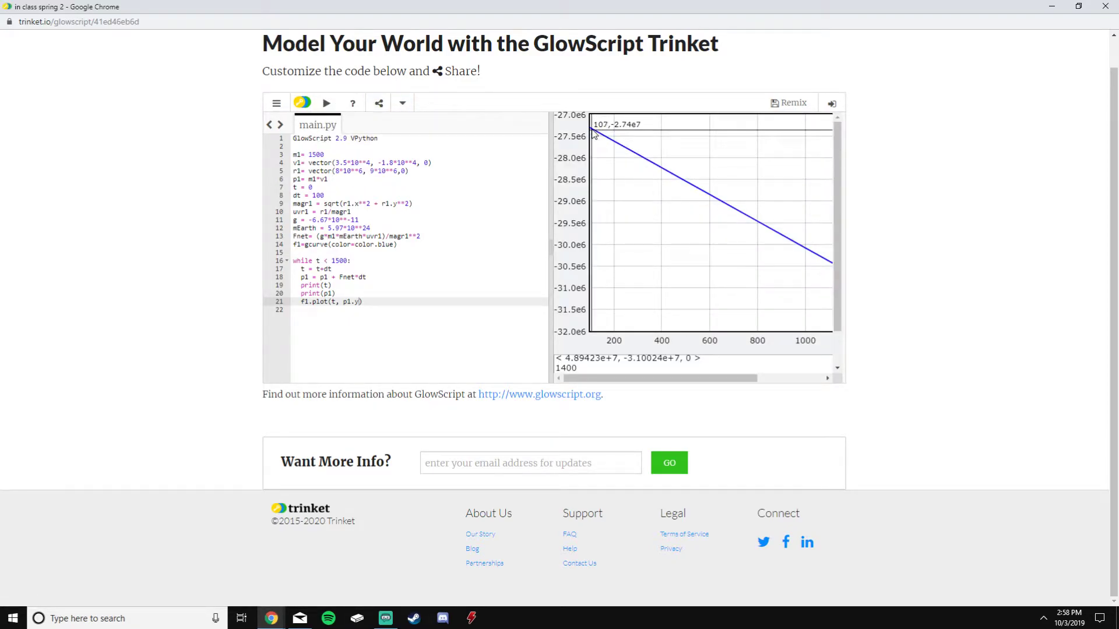
mouse_move(704, 198)
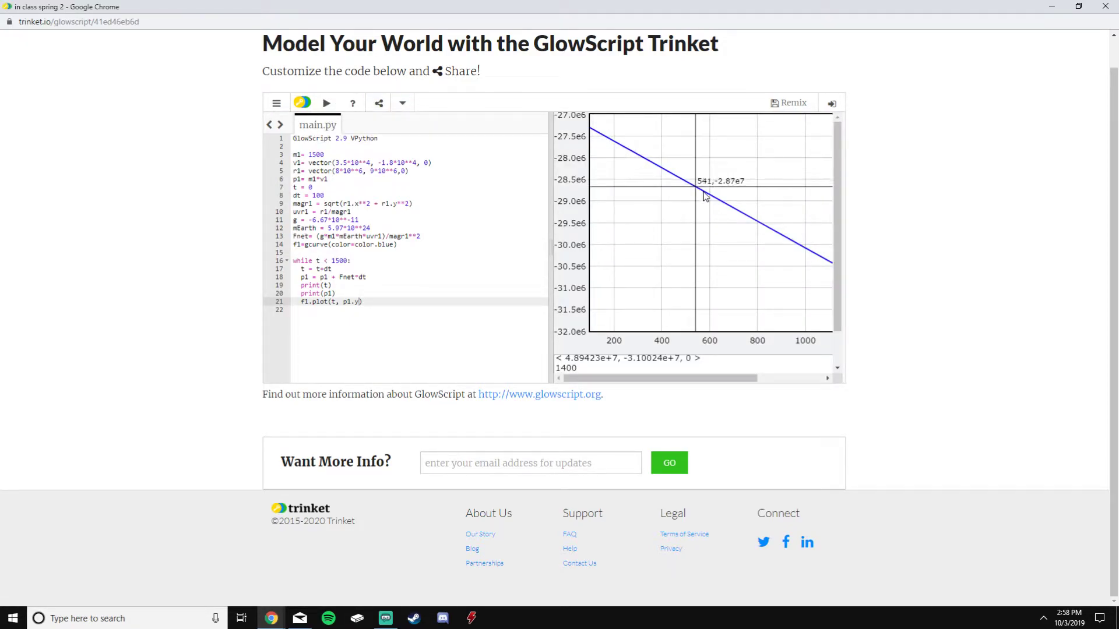
mouse_move(621, 155)
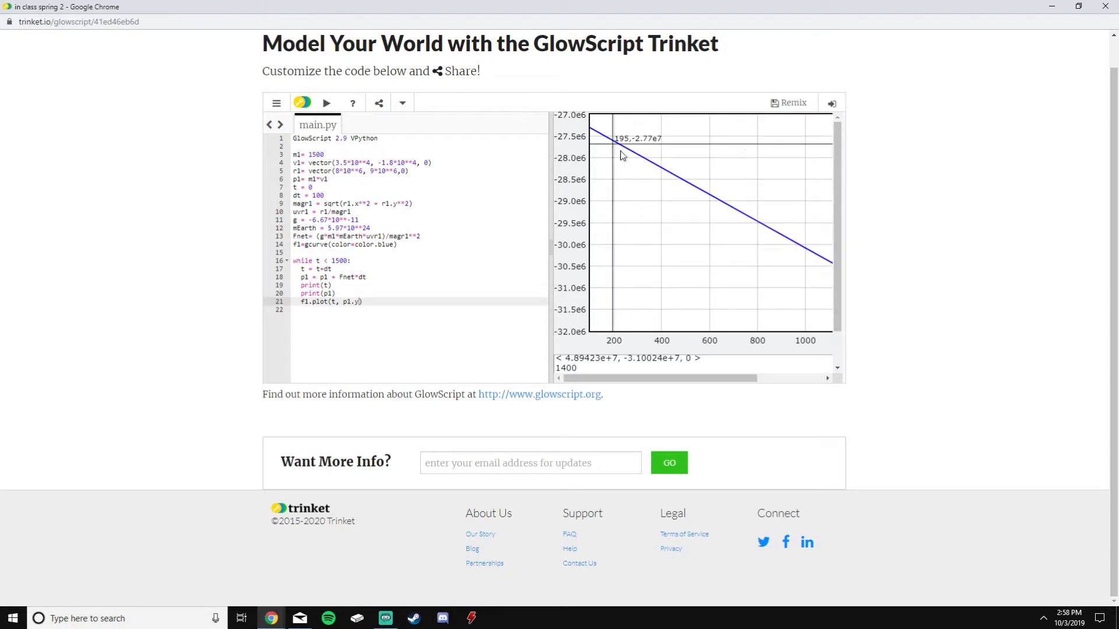
mouse_move(824, 255)
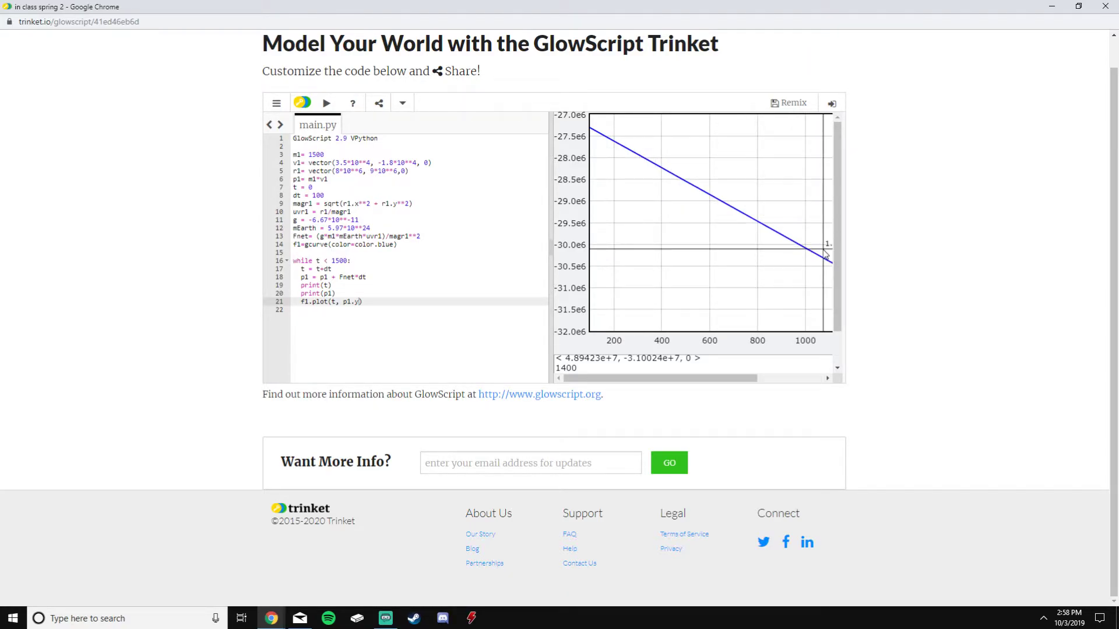
mouse_move(750, 236)
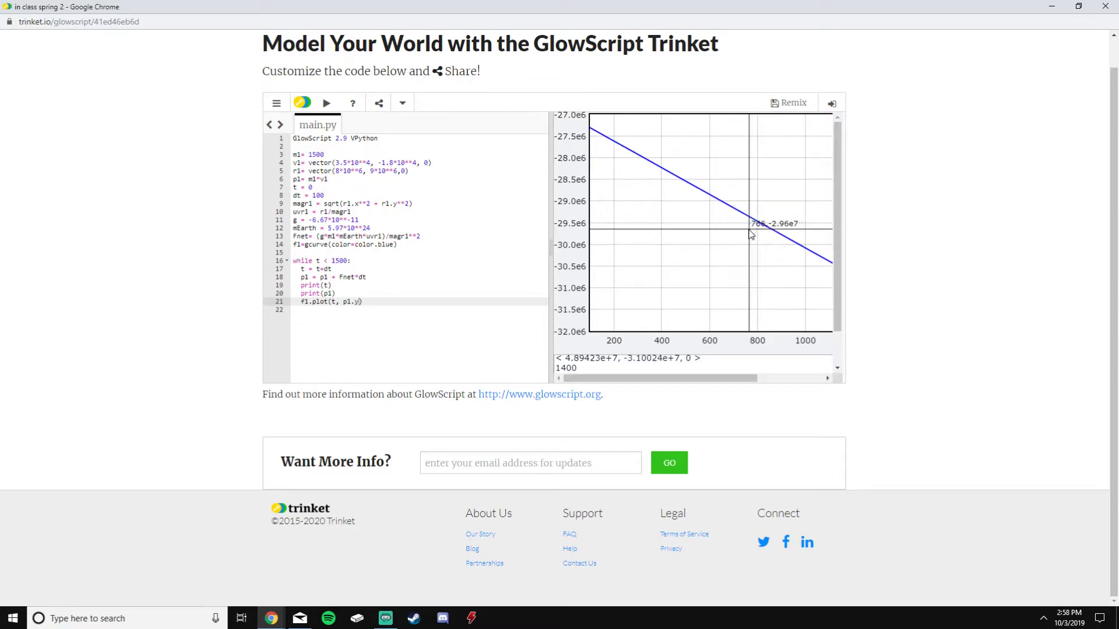
mouse_move(356, 174)
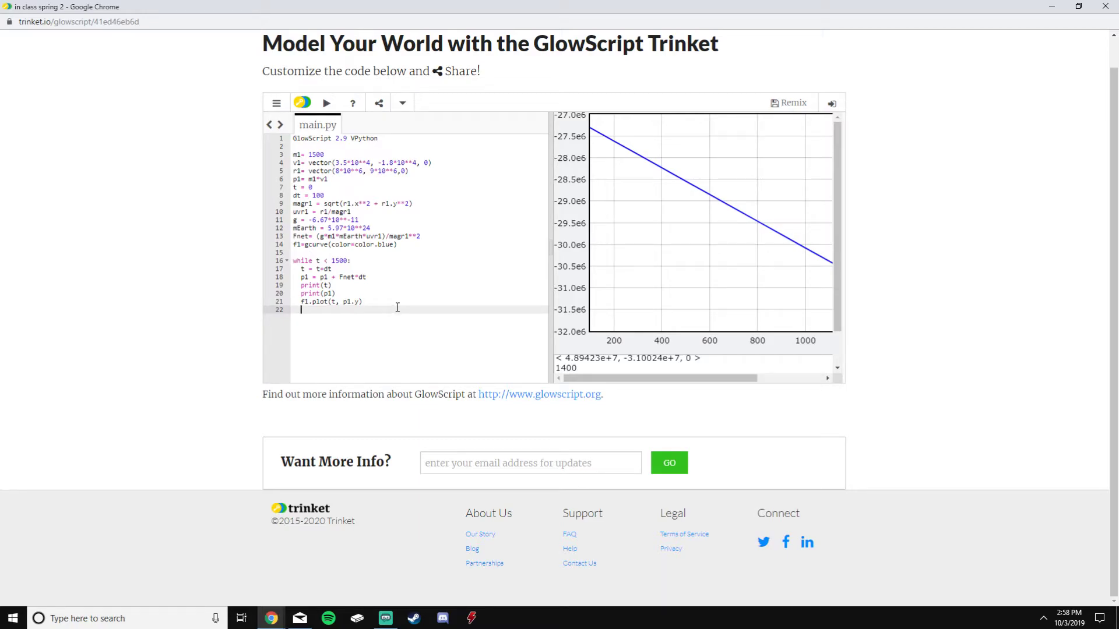
mouse_move(379, 278)
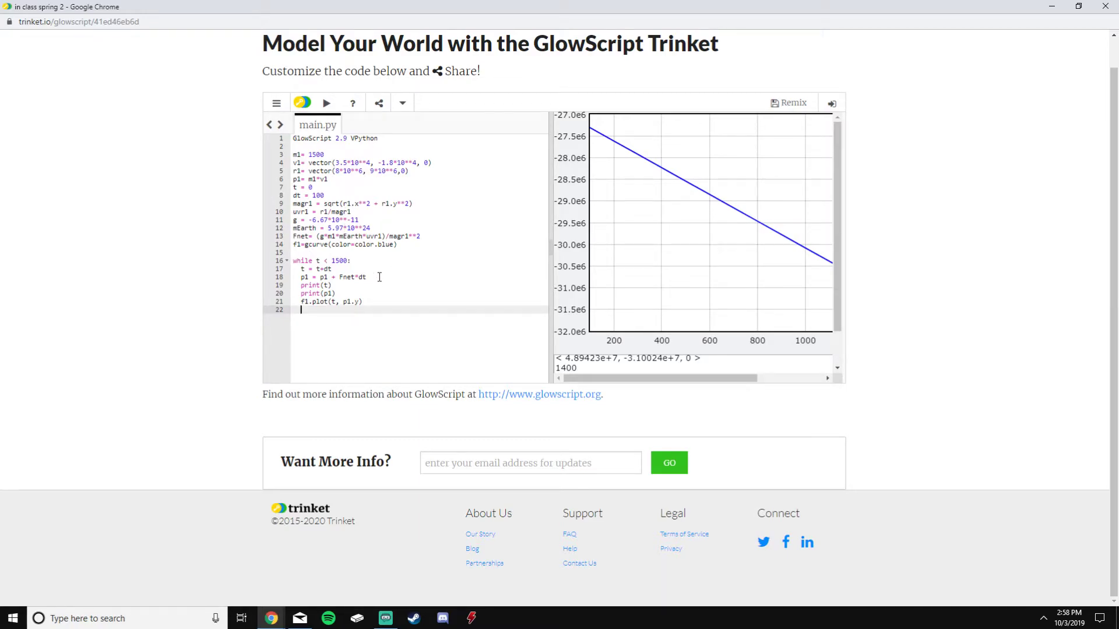